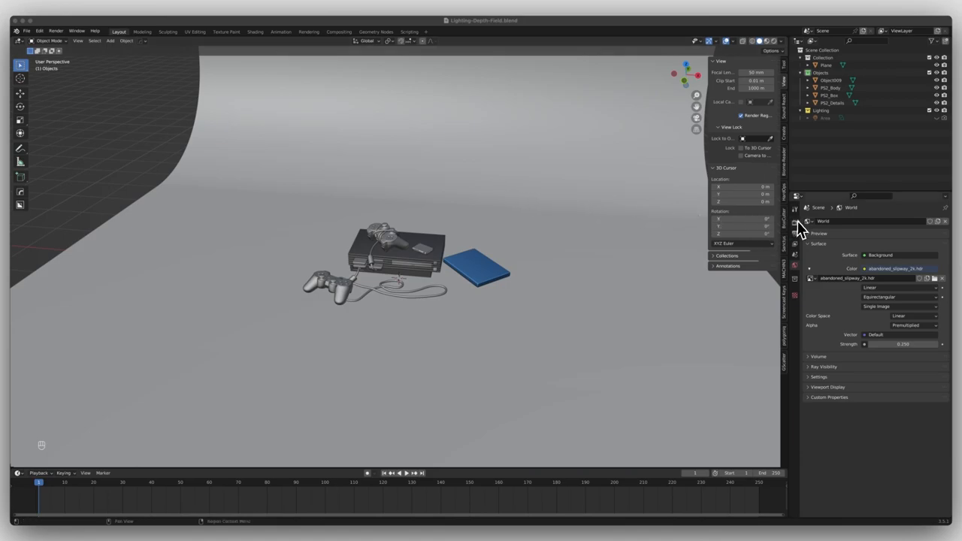
Switch Cycles to GPU Compute with 200 max samples and a Medium High Contrast look.
click(787, 226)
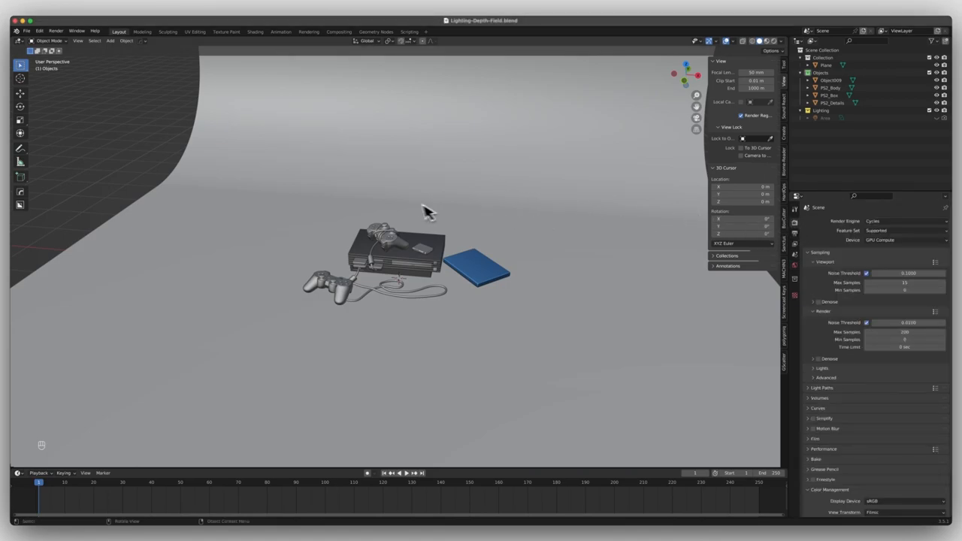
mouse_move(406, 211)
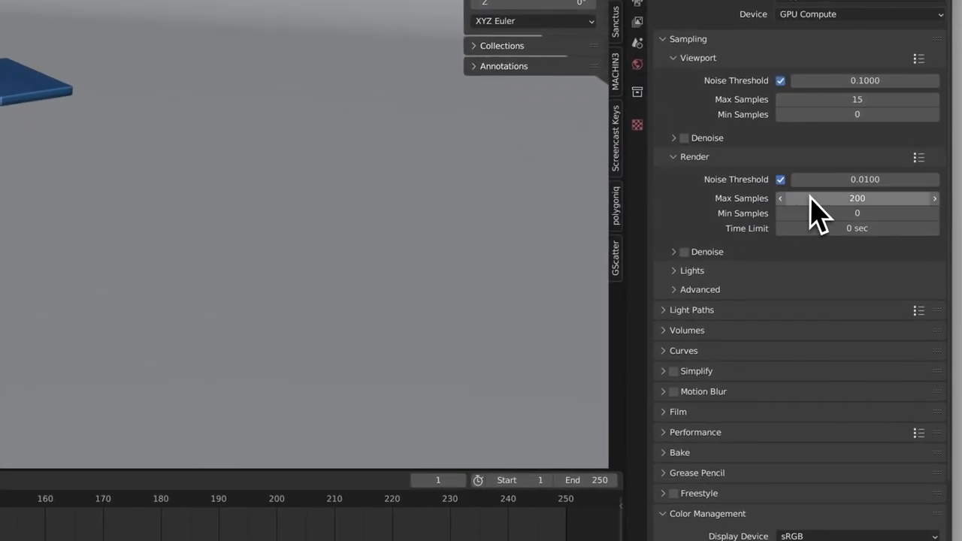
scroll(down, 3)
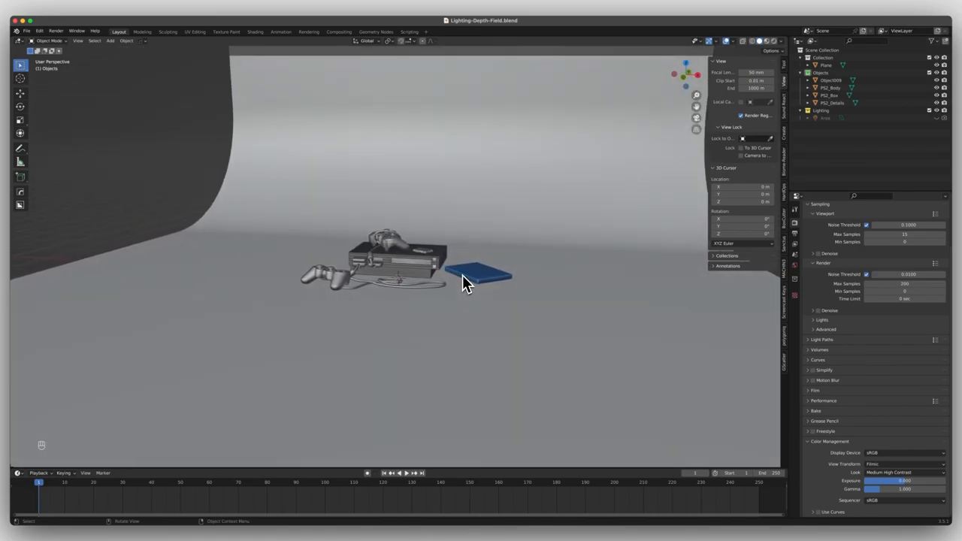
From side view, add a camera aimed at the console, controller and blue case.
key(KP_1)
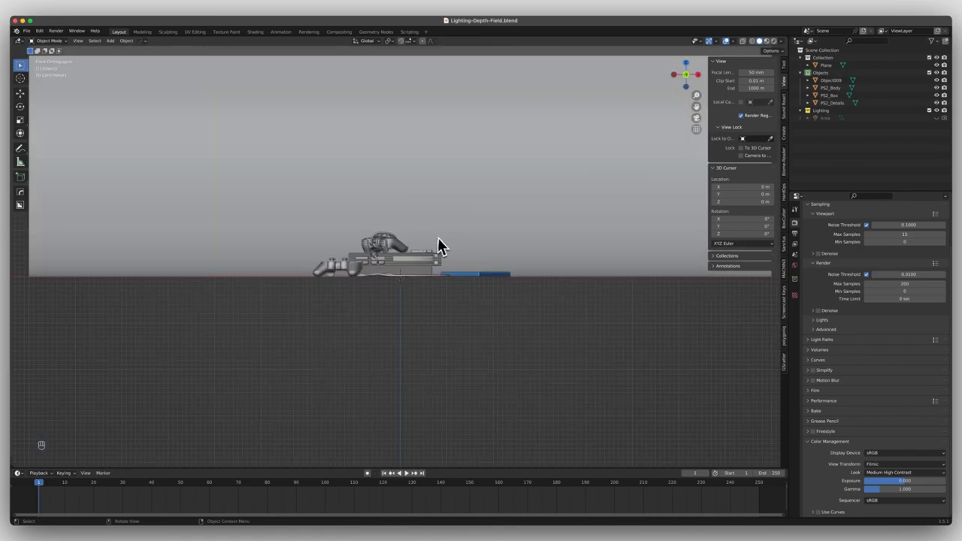
click(111, 40)
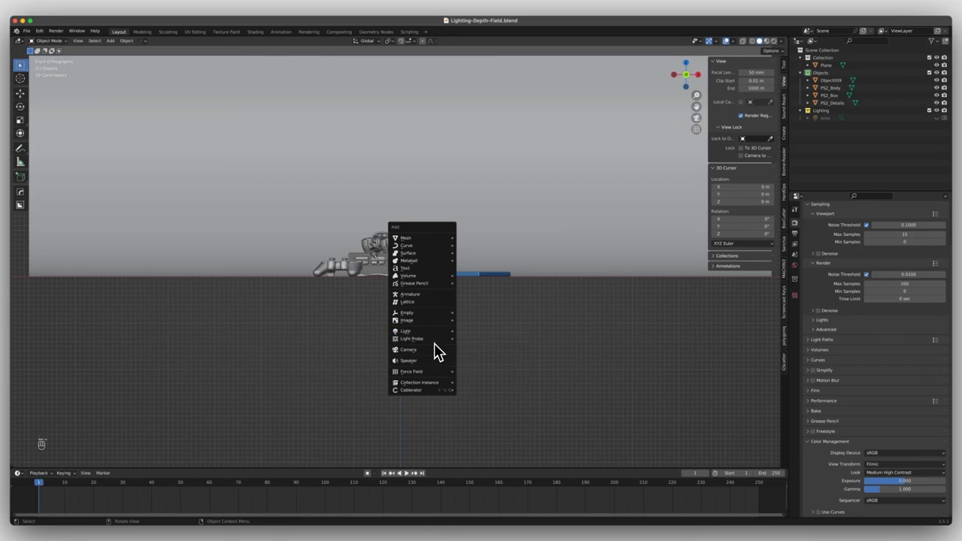
click(408, 348)
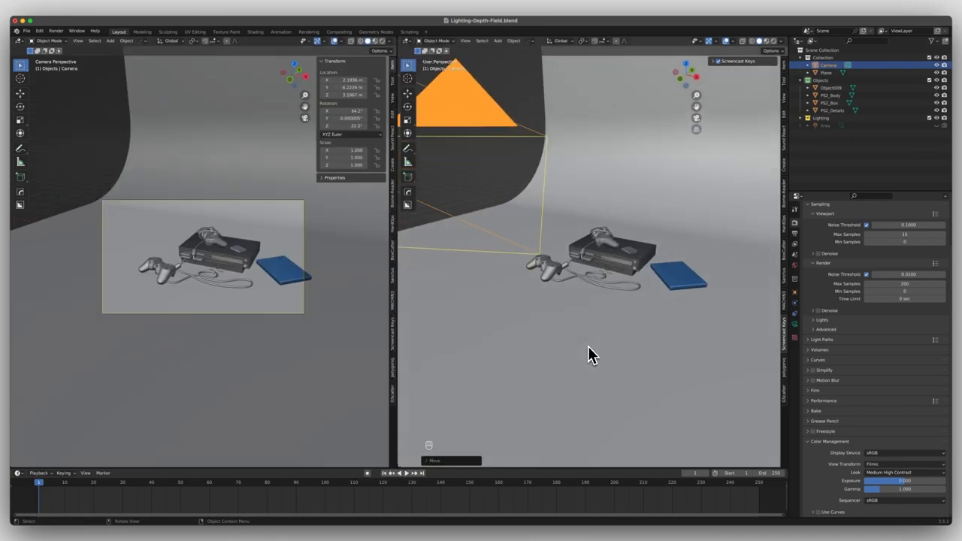
Add a square area light to the Lighting collection and give it 300 W power.
click(802, 119)
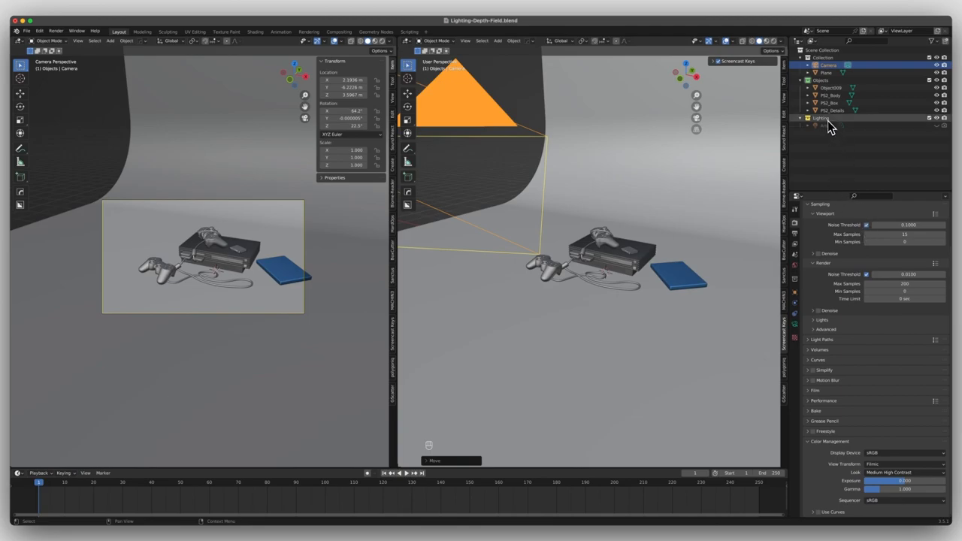
key(cmd+s)
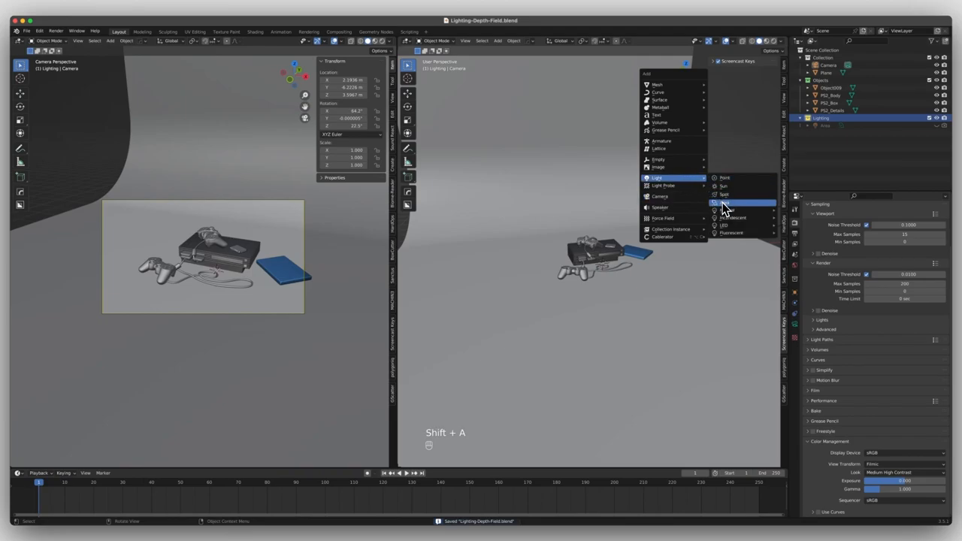
click(725, 204)
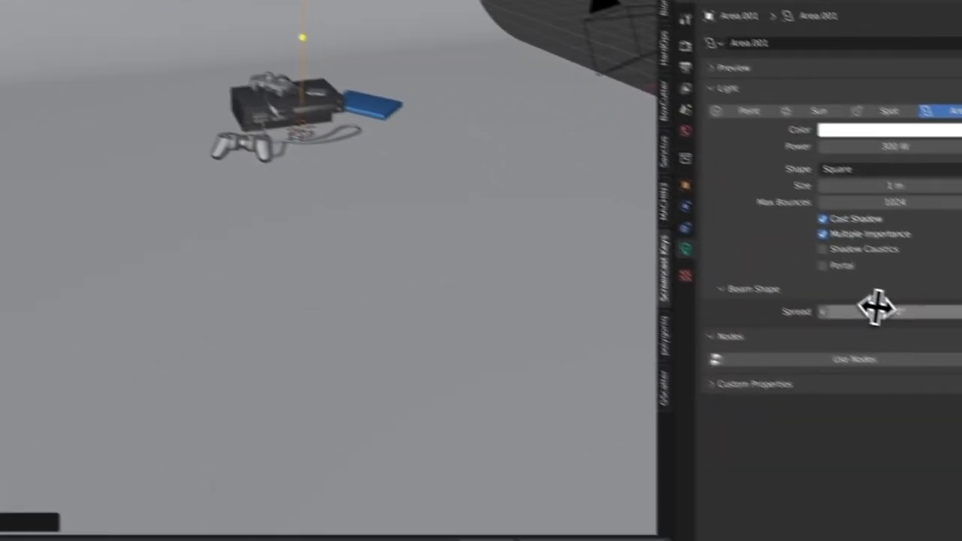
Narrow the area light's spread into a bright strip and preview it rendered through the camera.
click(847, 288)
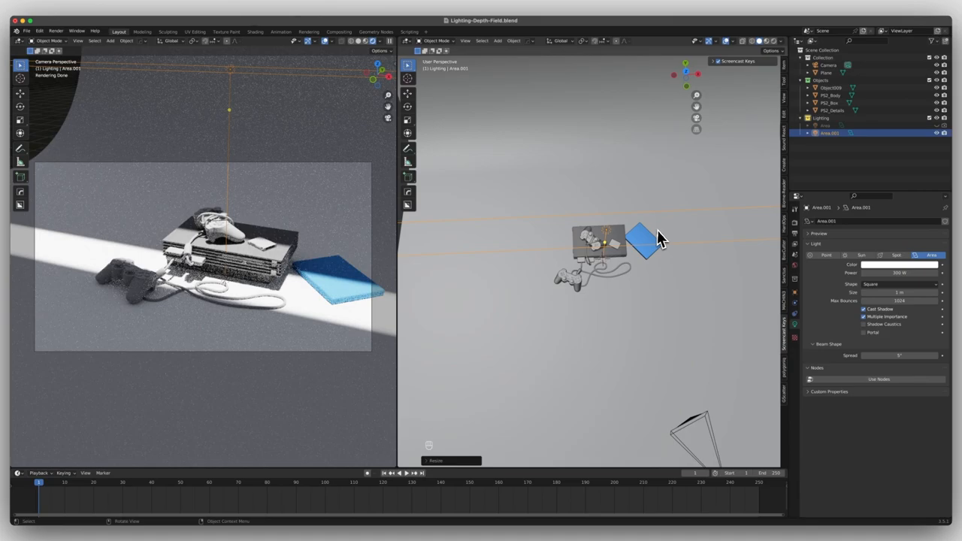
click(899, 265)
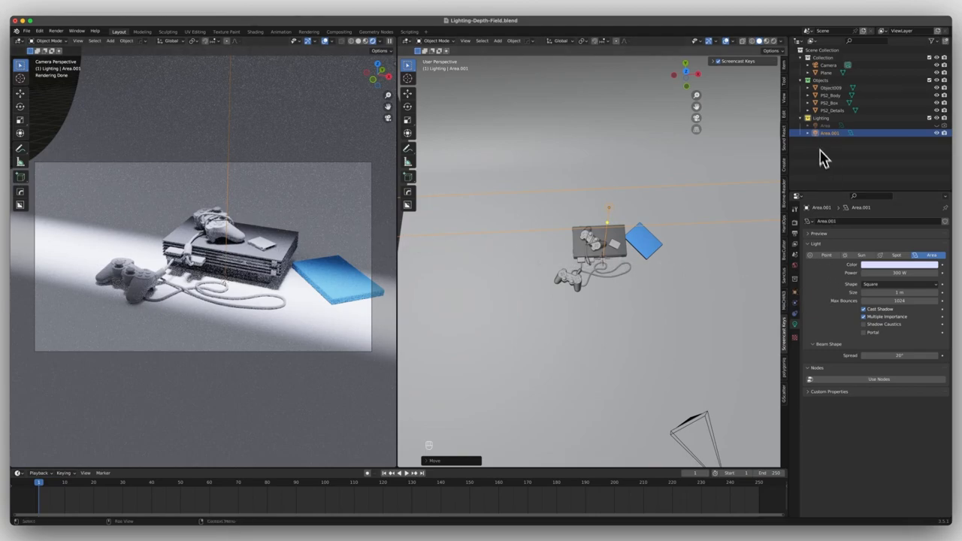
Give the camera a 120 mm focal length with depth of field enabled for a close-up framing.
click(828, 67)
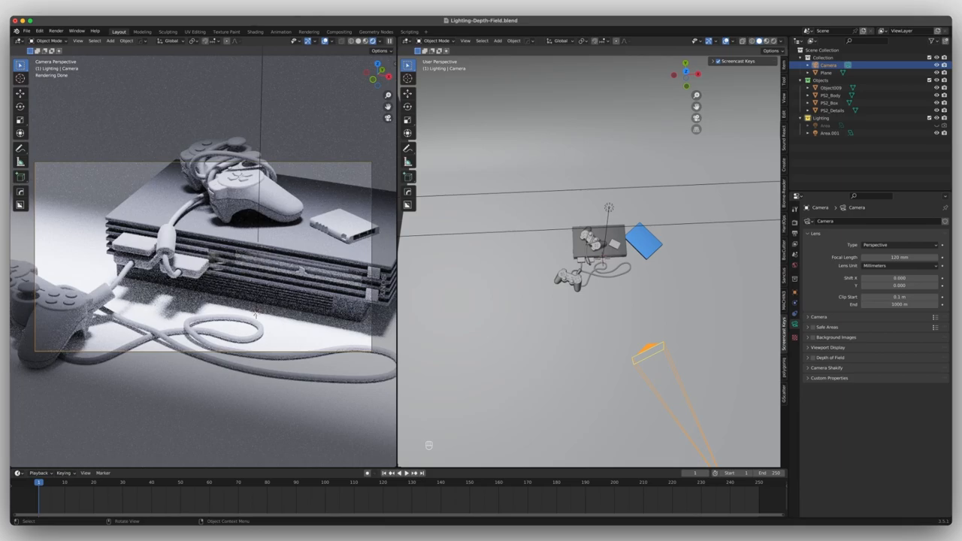
mouse_move(915, 270)
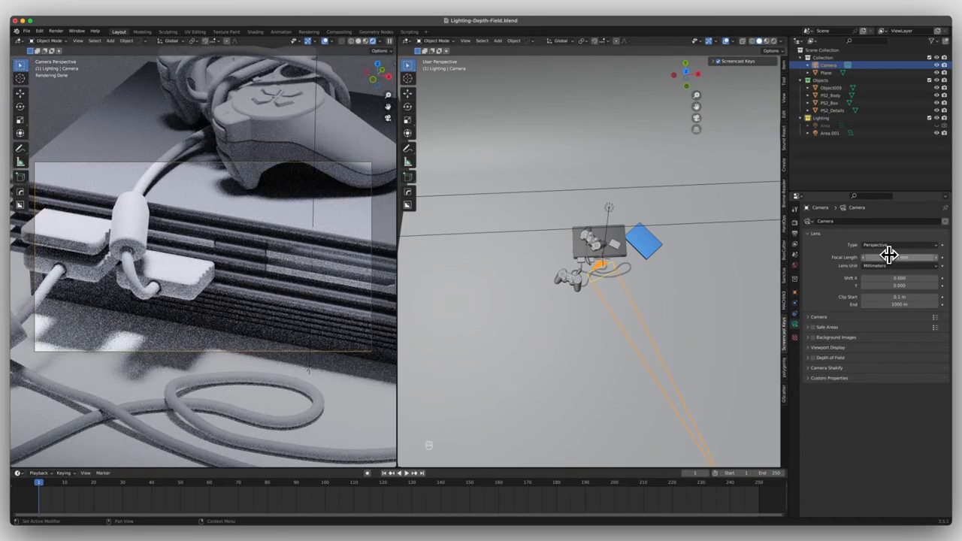
click(909, 257)
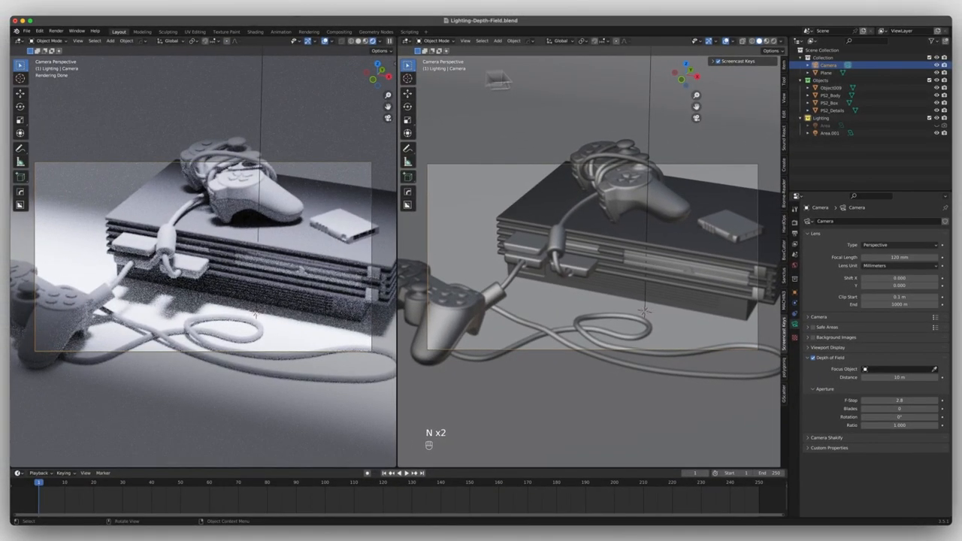
Preview depth of field in solid shading and tune the camera's focus distance and F-stop.
click(780, 40)
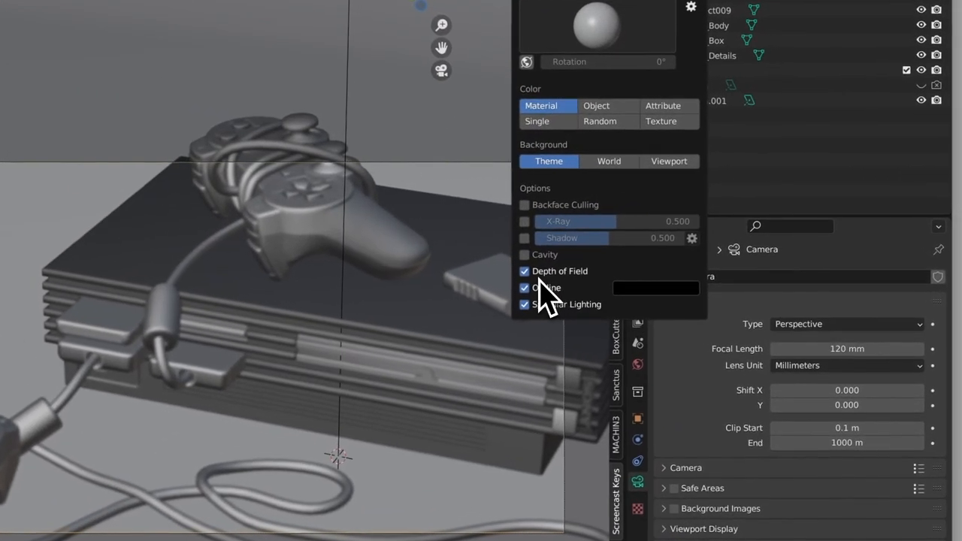
mouse_move(537, 283)
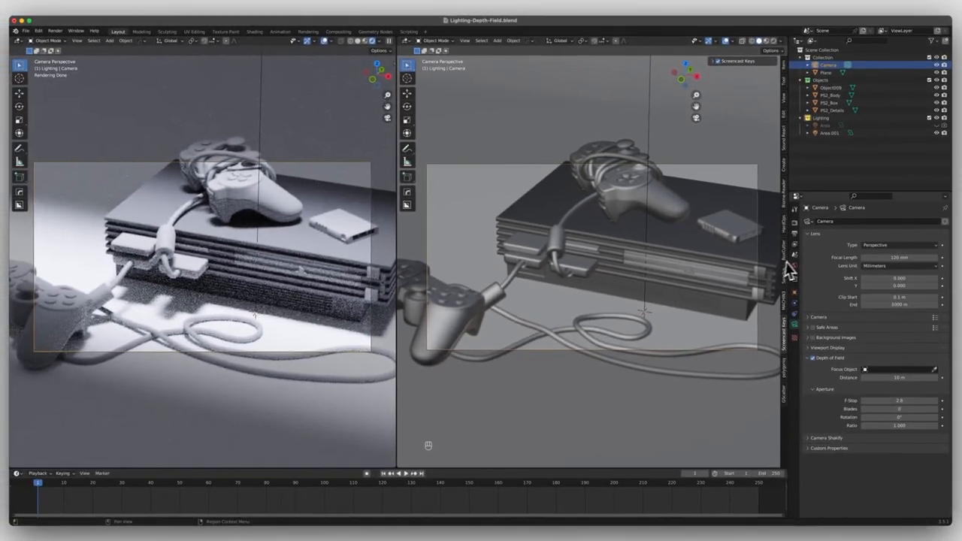
mouse_move(905, 379)
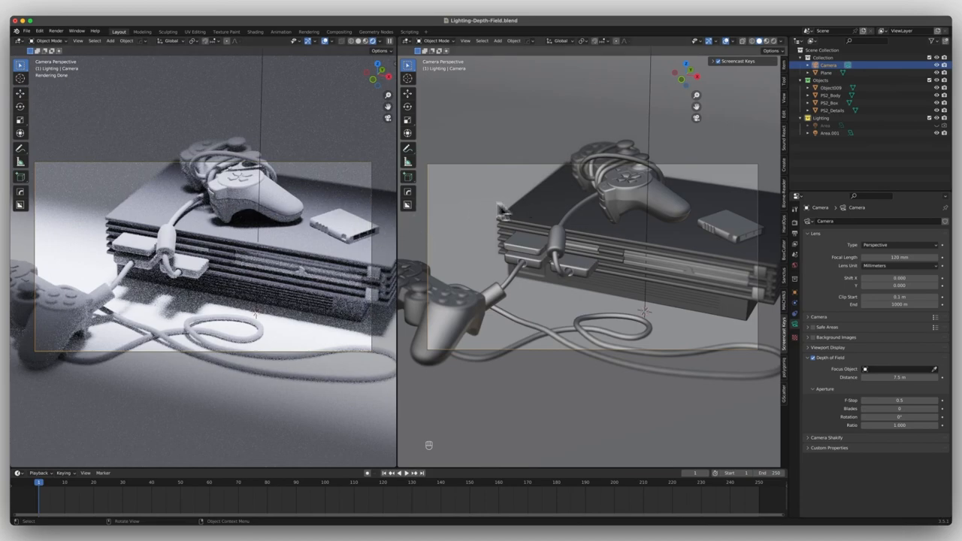
click(837, 134)
text(de)
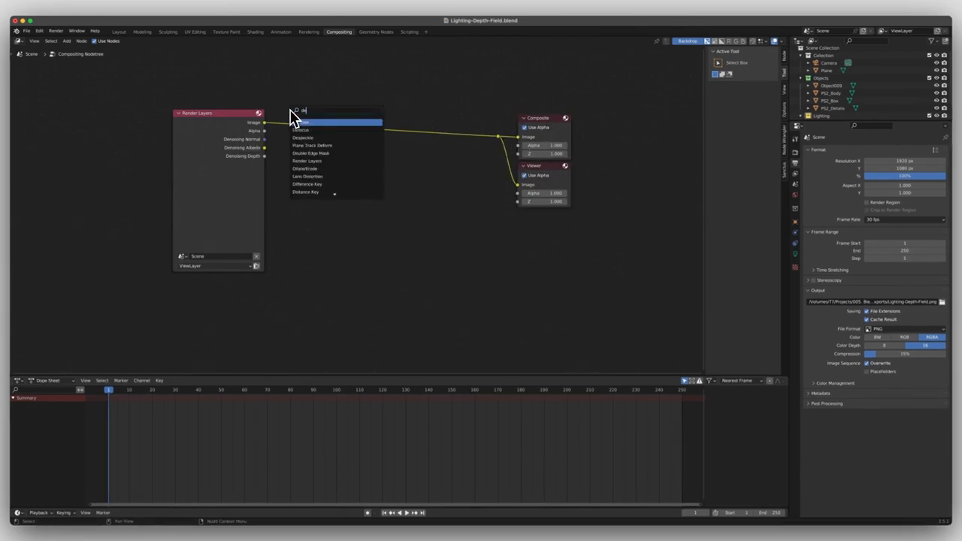
Insert a Denoise node fed by the normal and albedo passes, then render the frame.
click(327, 121)
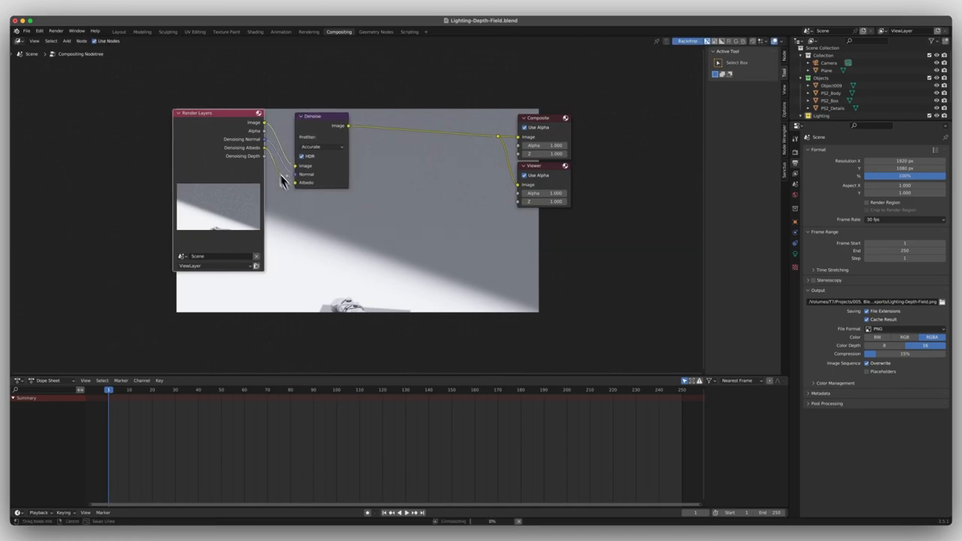
key(cmd+s)
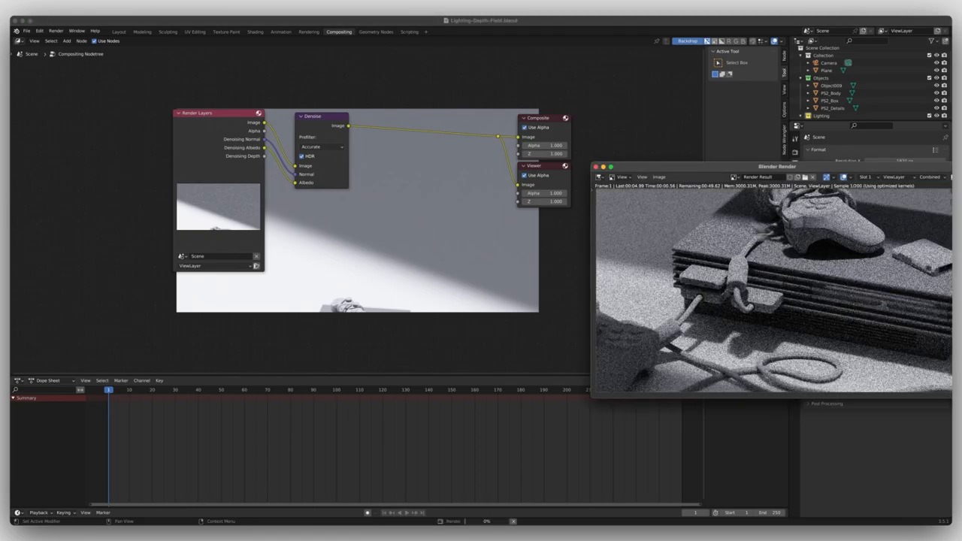
Reposition the render window and let the denoised console close-up finish rendering.
drag(776, 165, 652, 158)
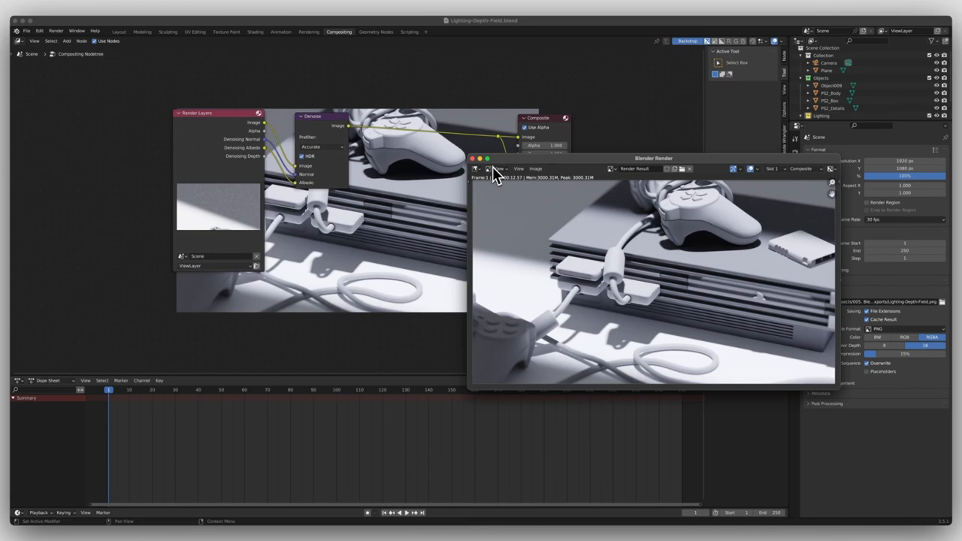
click(463, 159)
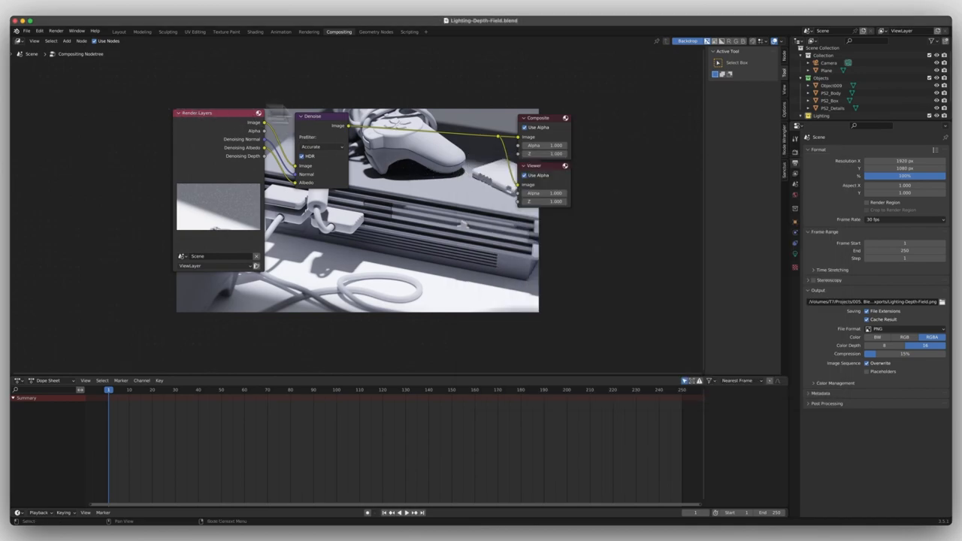
mouse_move(187, 91)
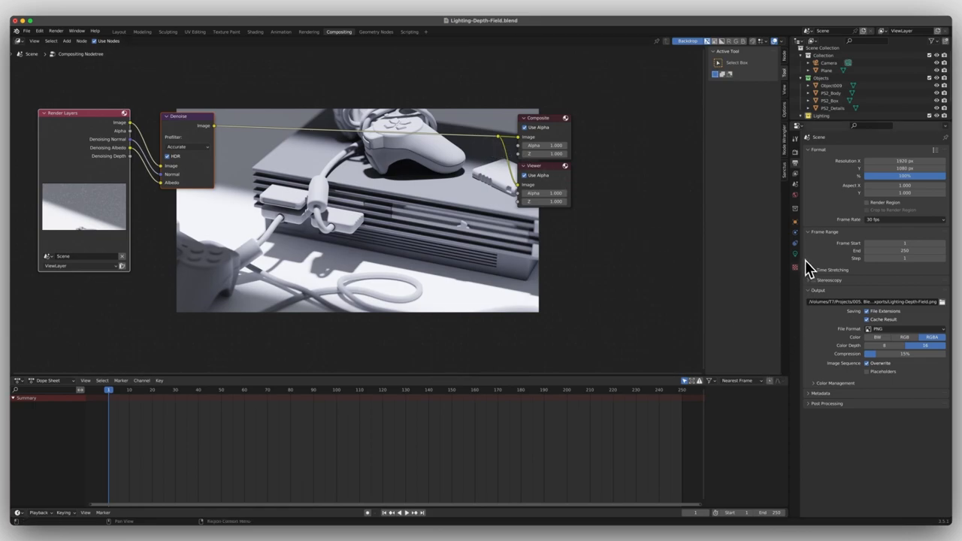
Create a new texture named Grain and make it a Noise pattern.
click(884, 174)
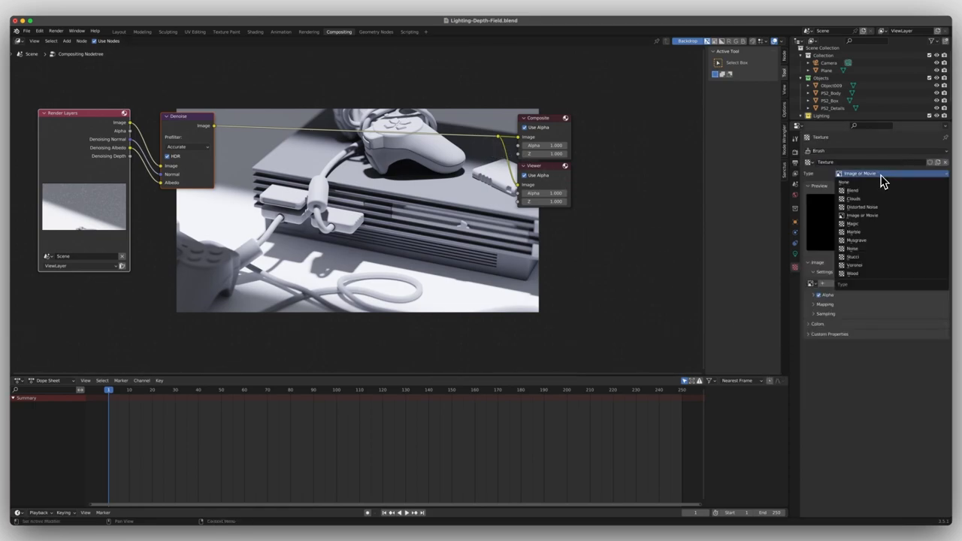
mouse_move(874, 219)
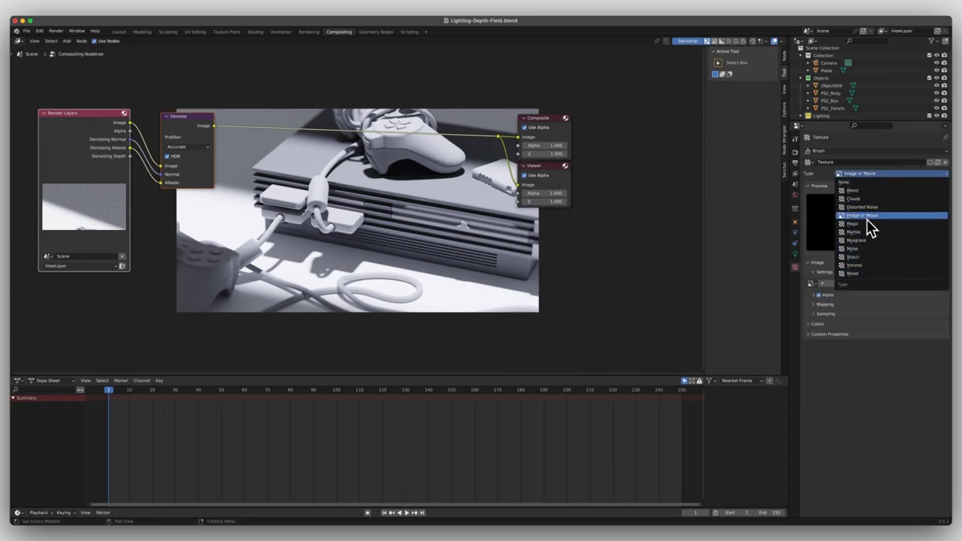
click(861, 206)
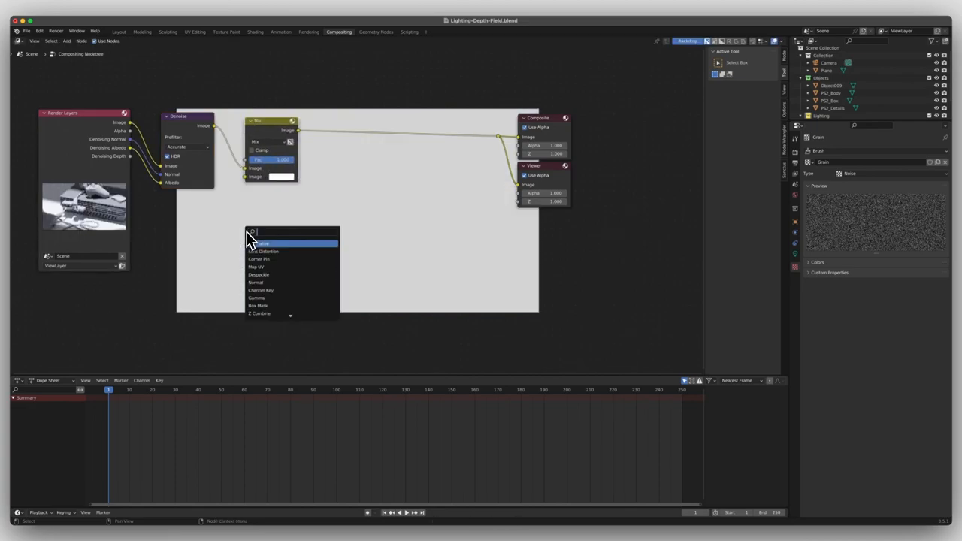
Add a Texture node using the Grain texture and feed it into the Mix node.
text(texture)
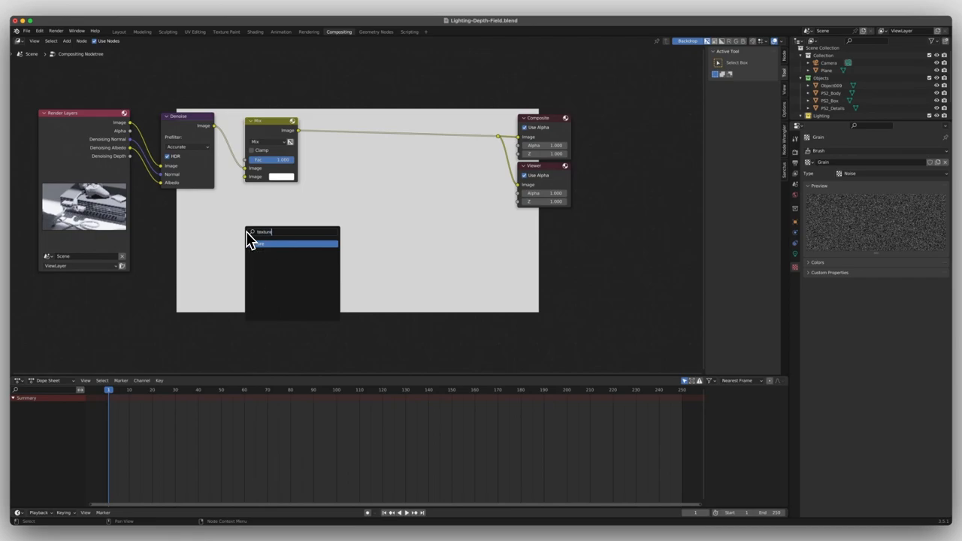
click(288, 244)
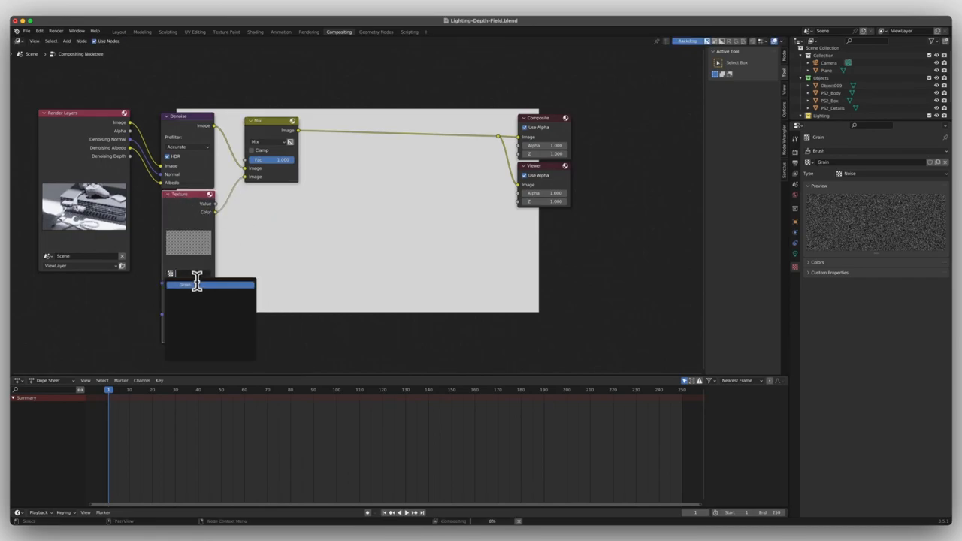
click(195, 283)
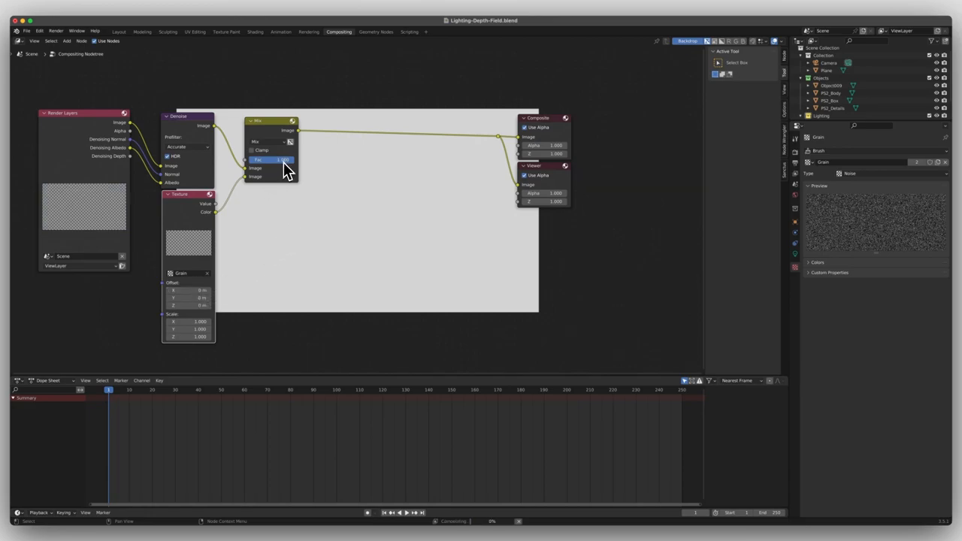
Blend the grain in Overlay mode and lower its factor so the effect is subtle.
click(264, 141)
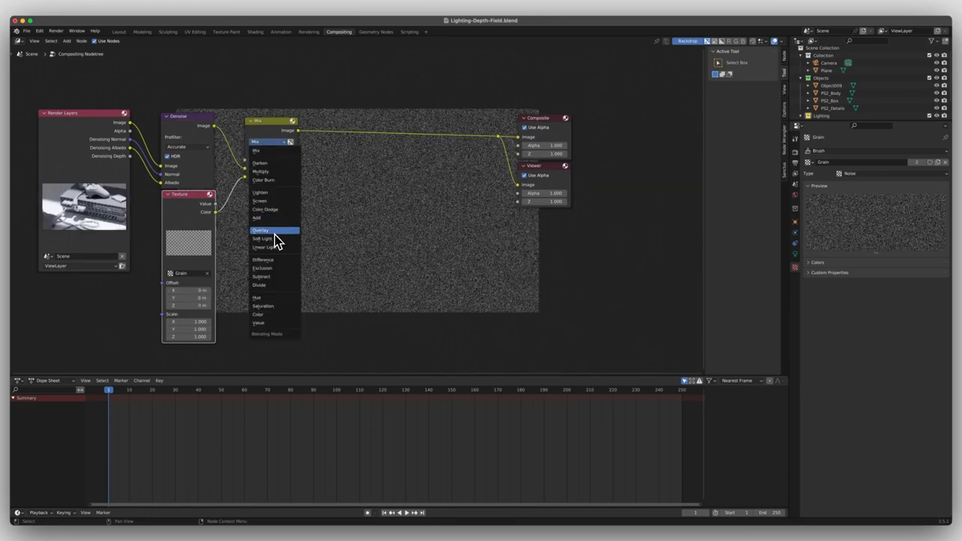
click(261, 228)
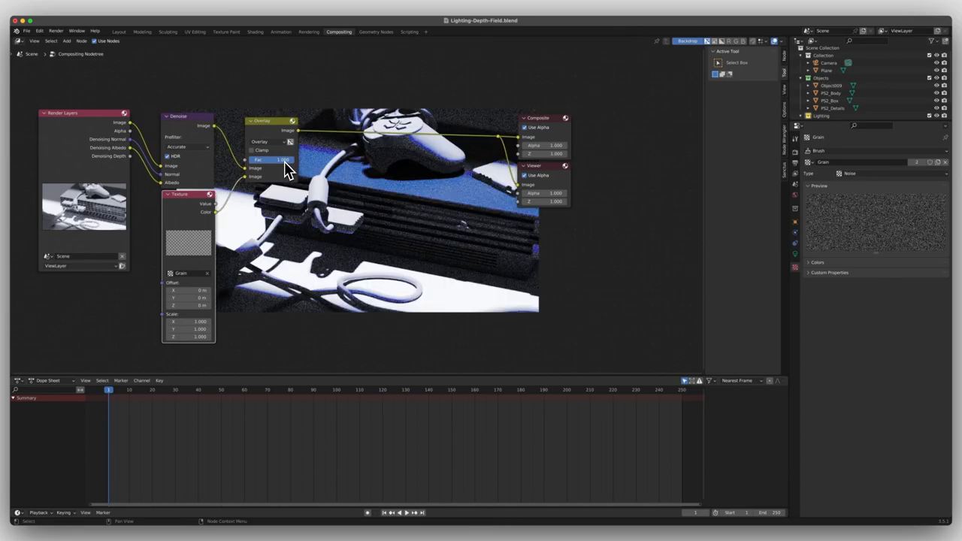
drag(282, 159, 272, 159)
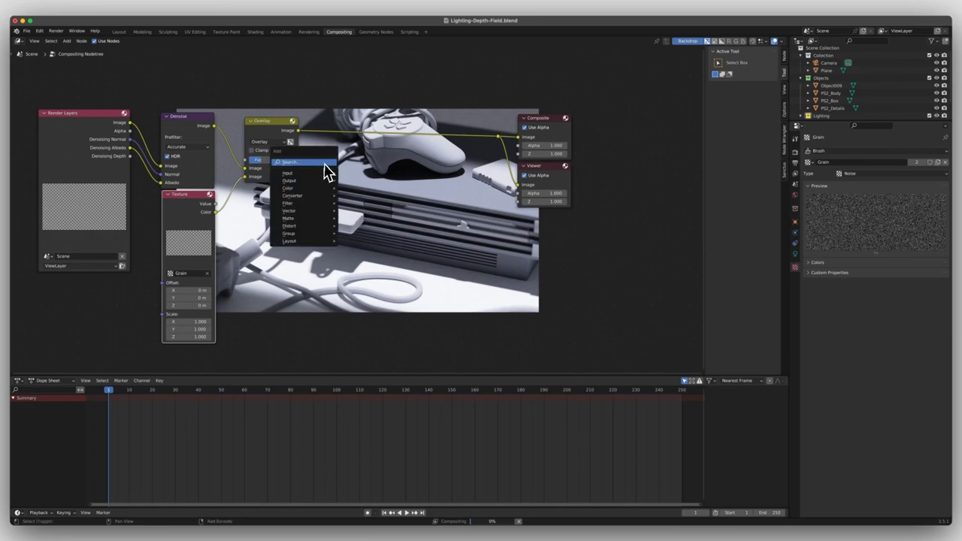
Insert a Lens Distortion node after the grain overlay with Fit enabled and Dispersion 0.005.
click(300, 163)
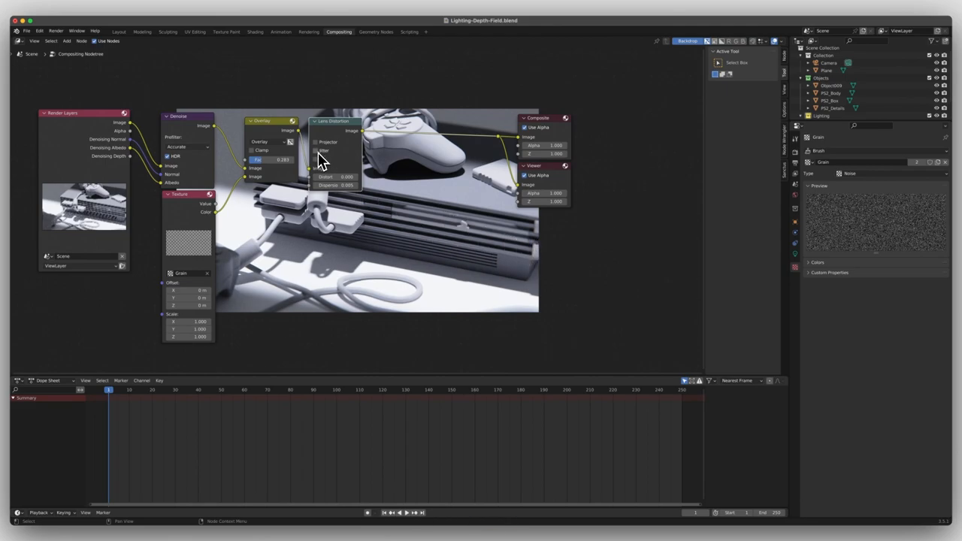
click(315, 151)
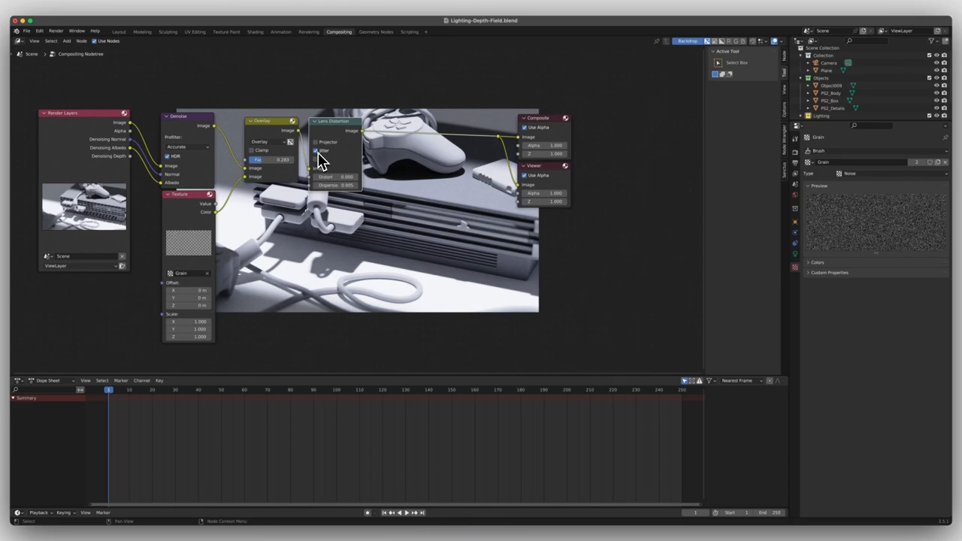
click(316, 150)
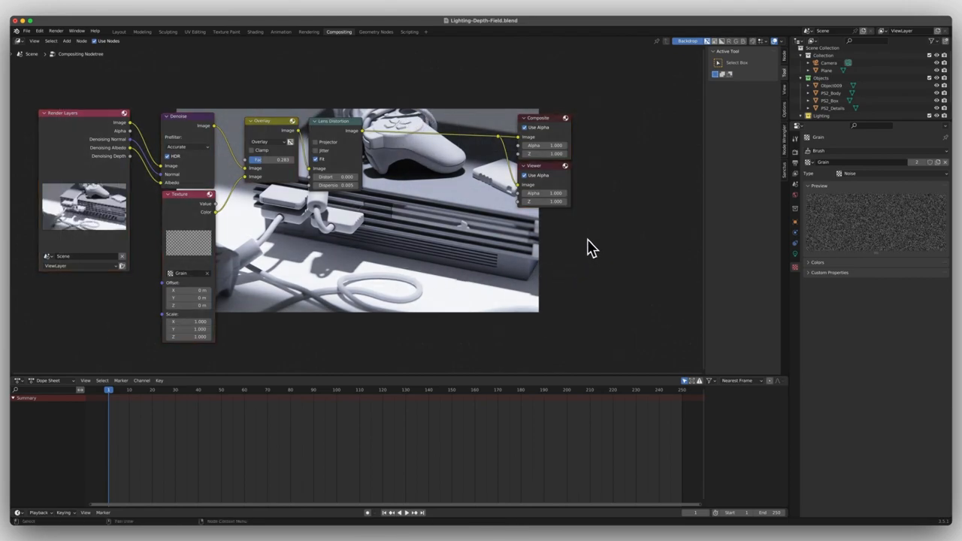
click(119, 22)
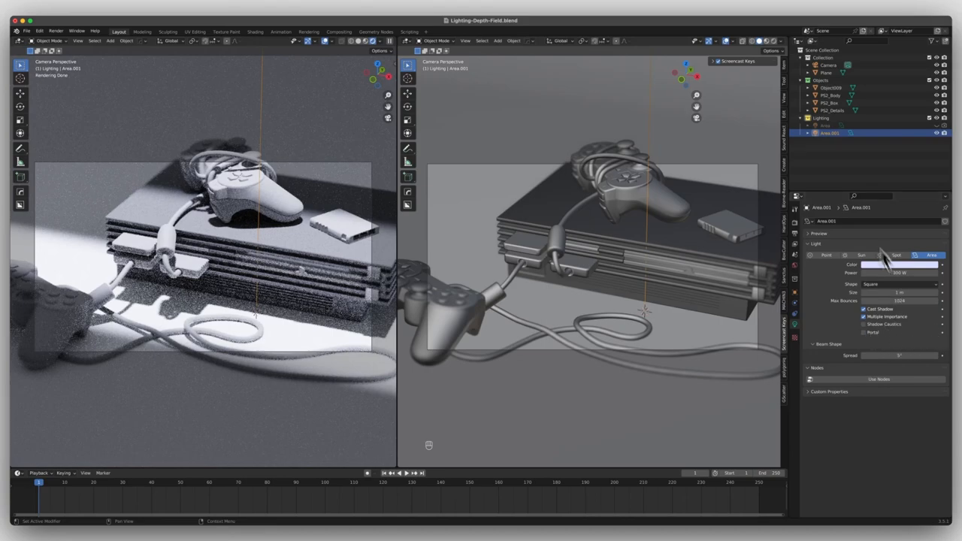
mouse_move(838, 82)
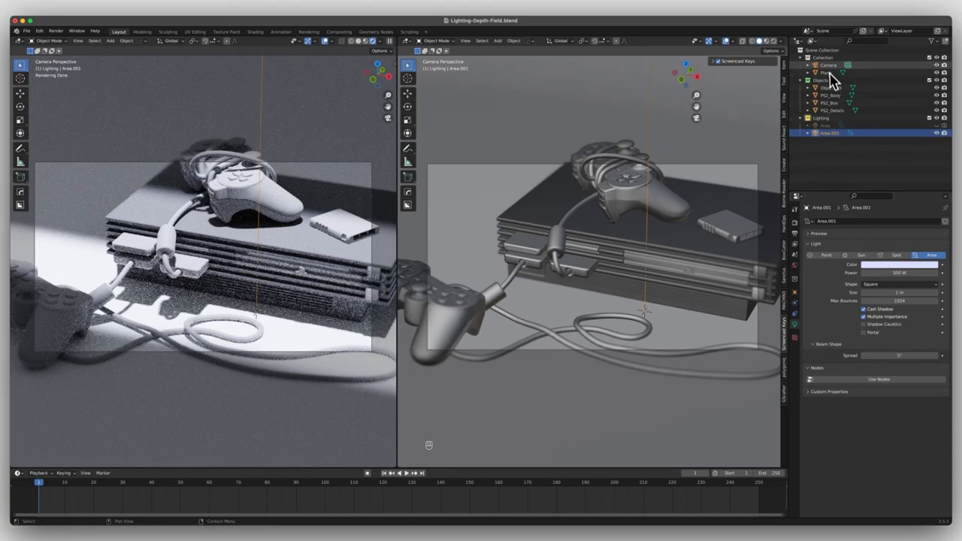
Select the Camera in the Outliner and check its Depth of Field settings.
click(823, 66)
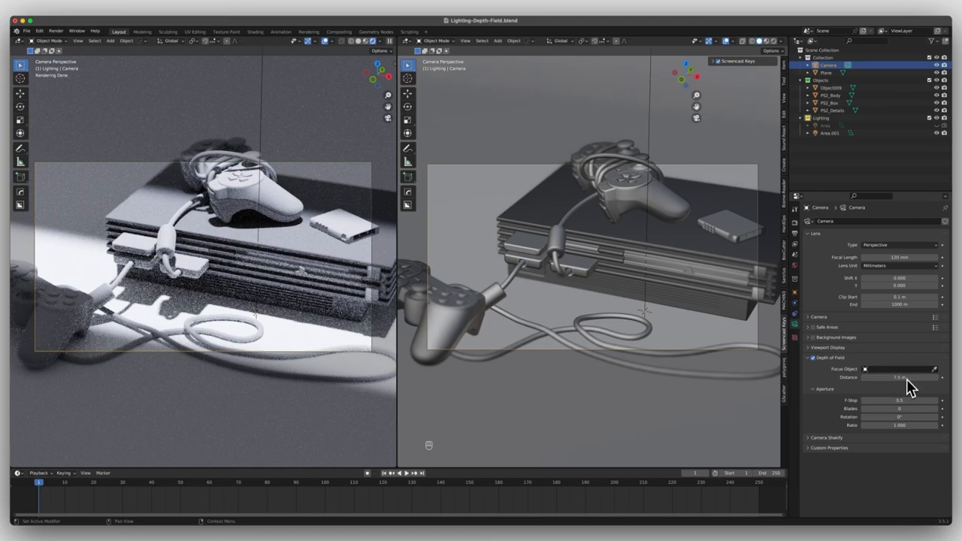
mouse_move(915, 387)
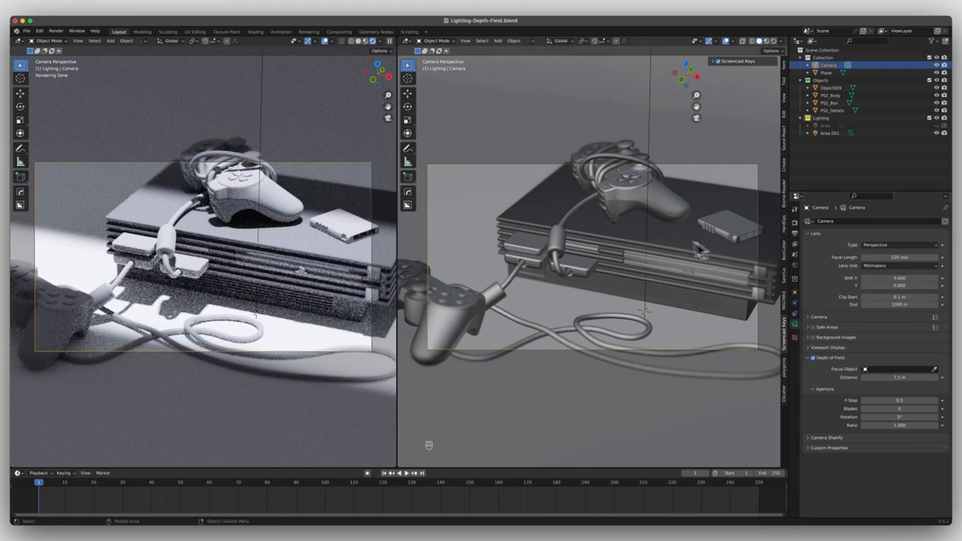
click(336, 30)
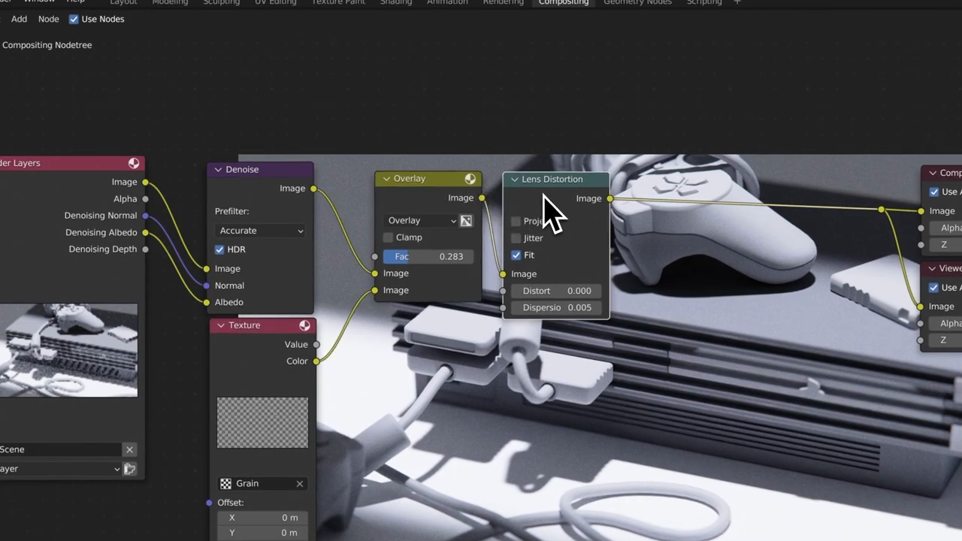
mouse_move(271, 353)
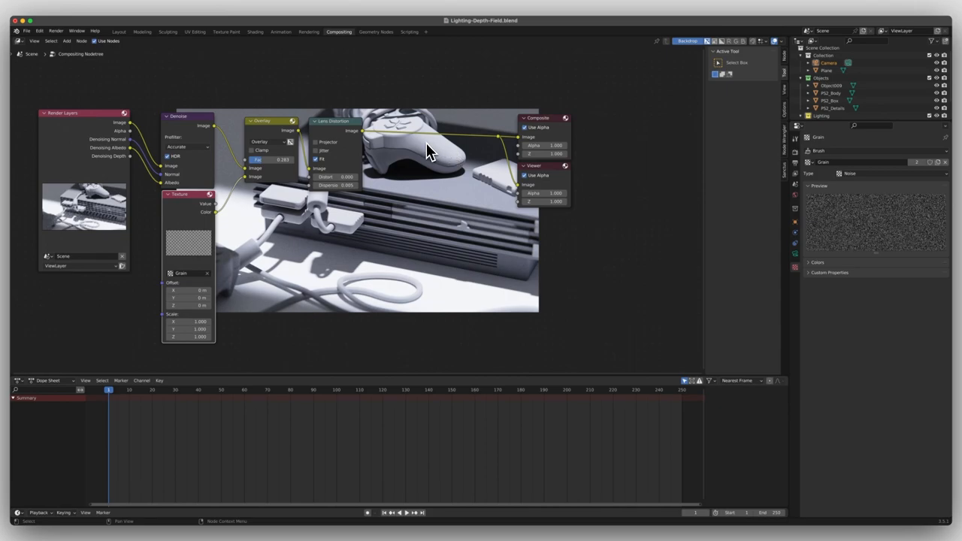
mouse_move(379, 141)
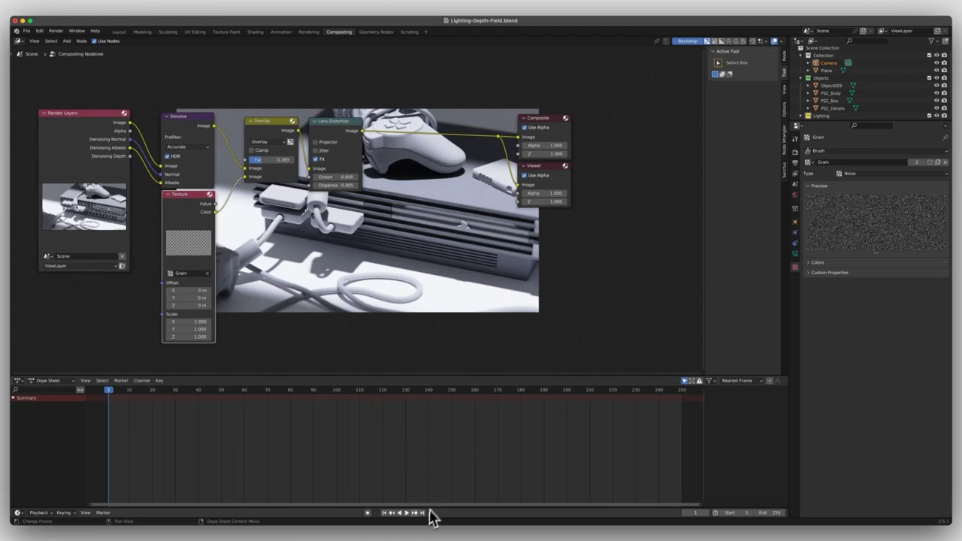
mouse_move(538, 379)
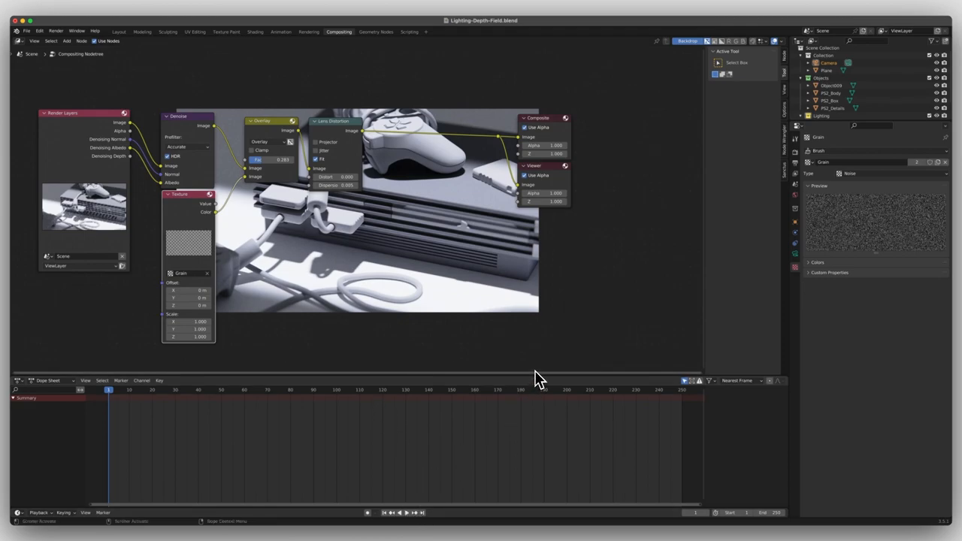